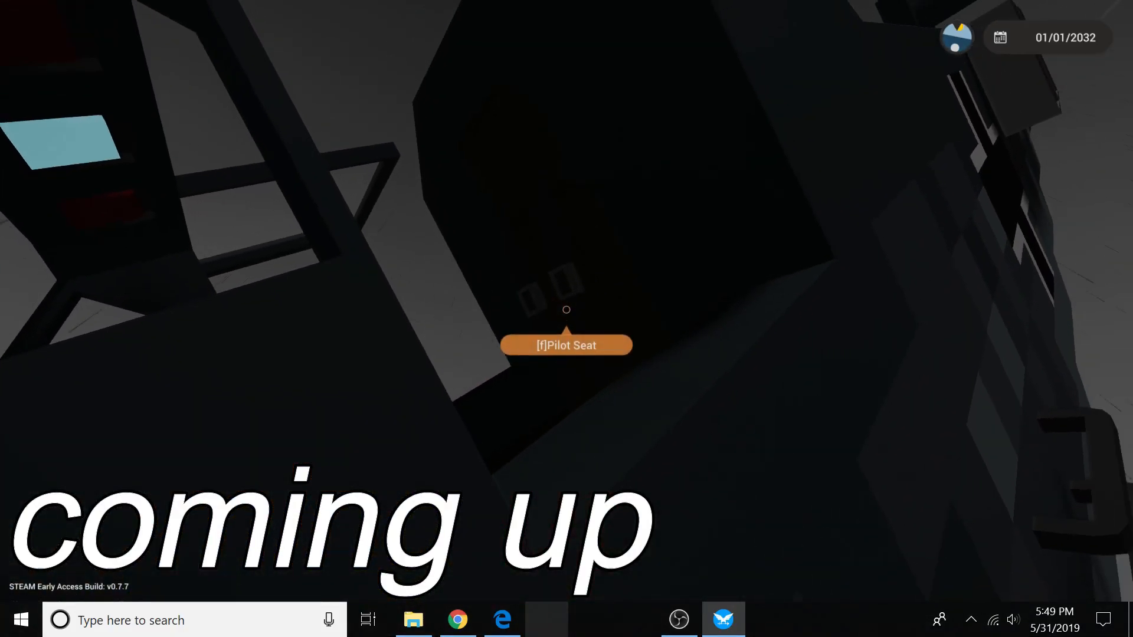
Step: Enter the vehicle's pilot seat and face out through the cockpit windows
key("f")
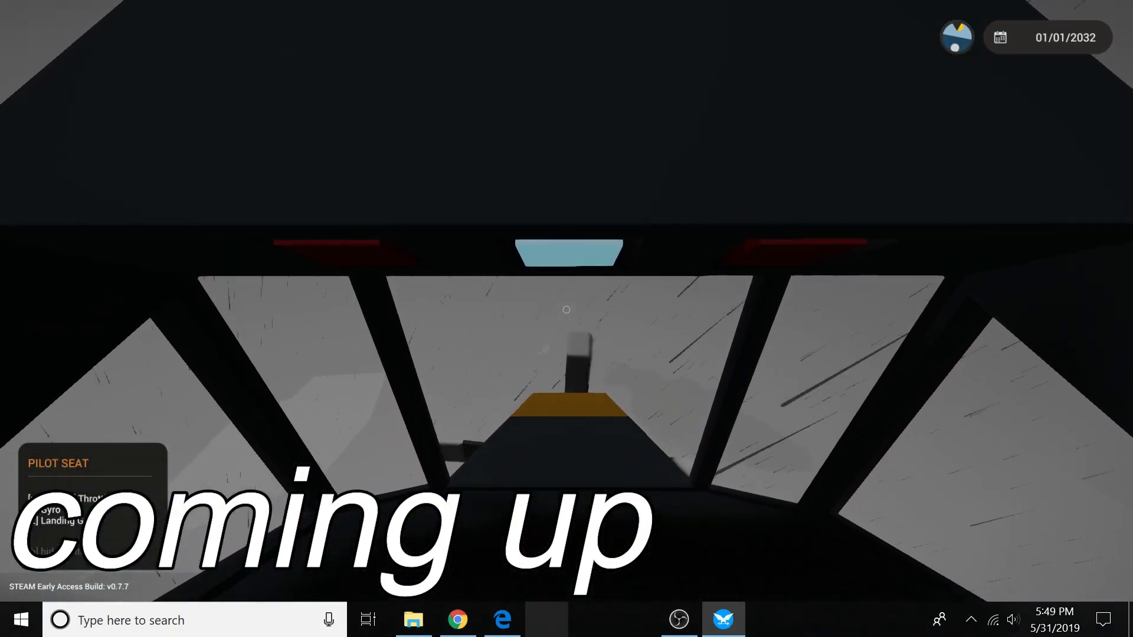